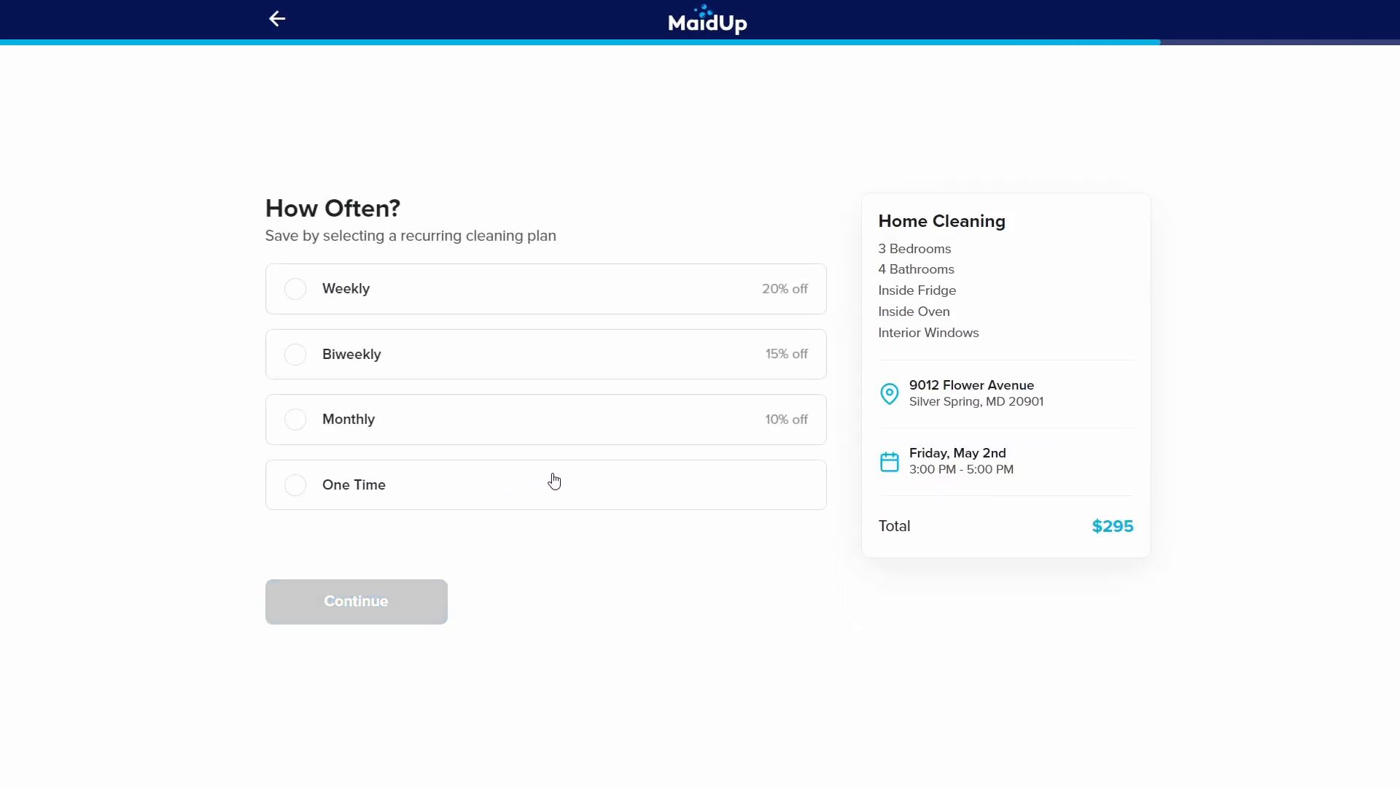
mouse_move(317, 268)
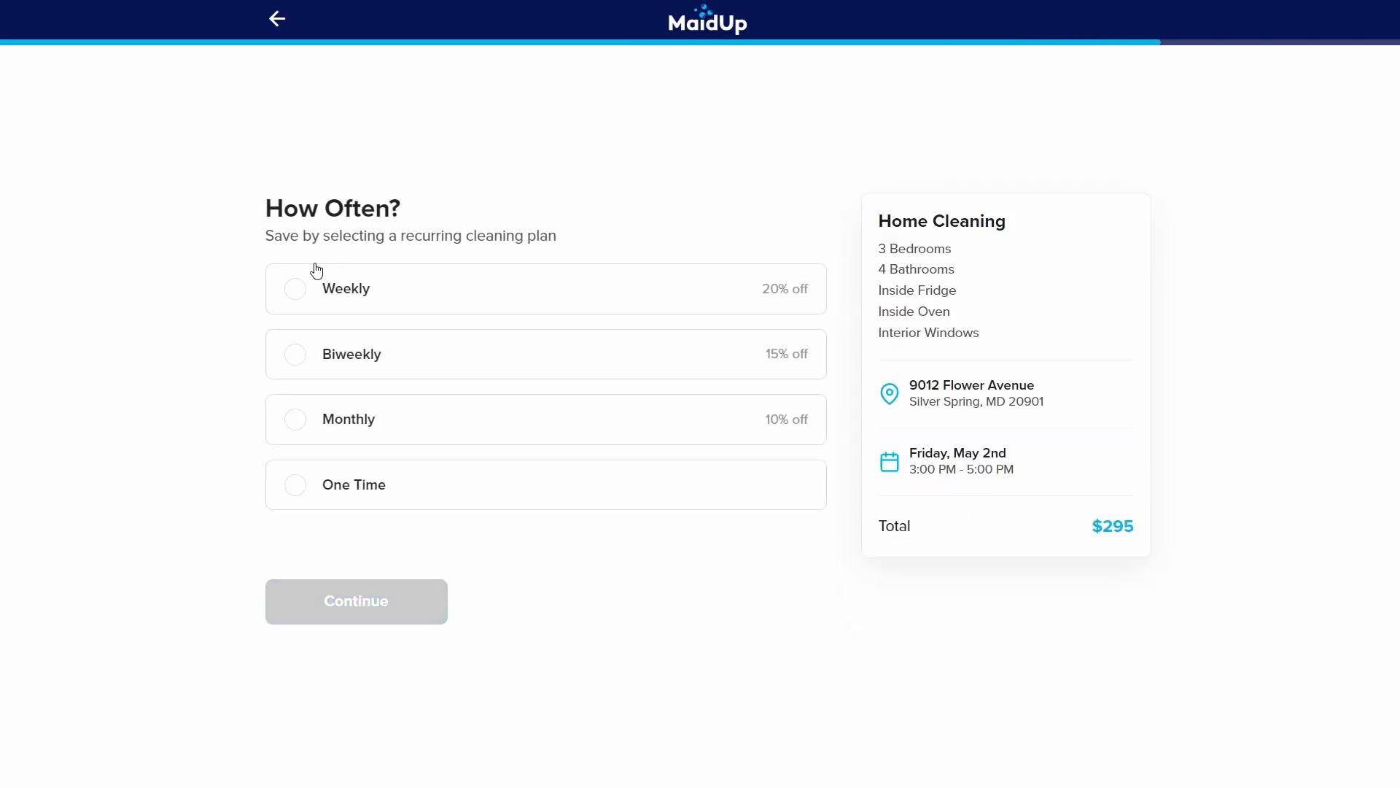
mouse_move(300, 364)
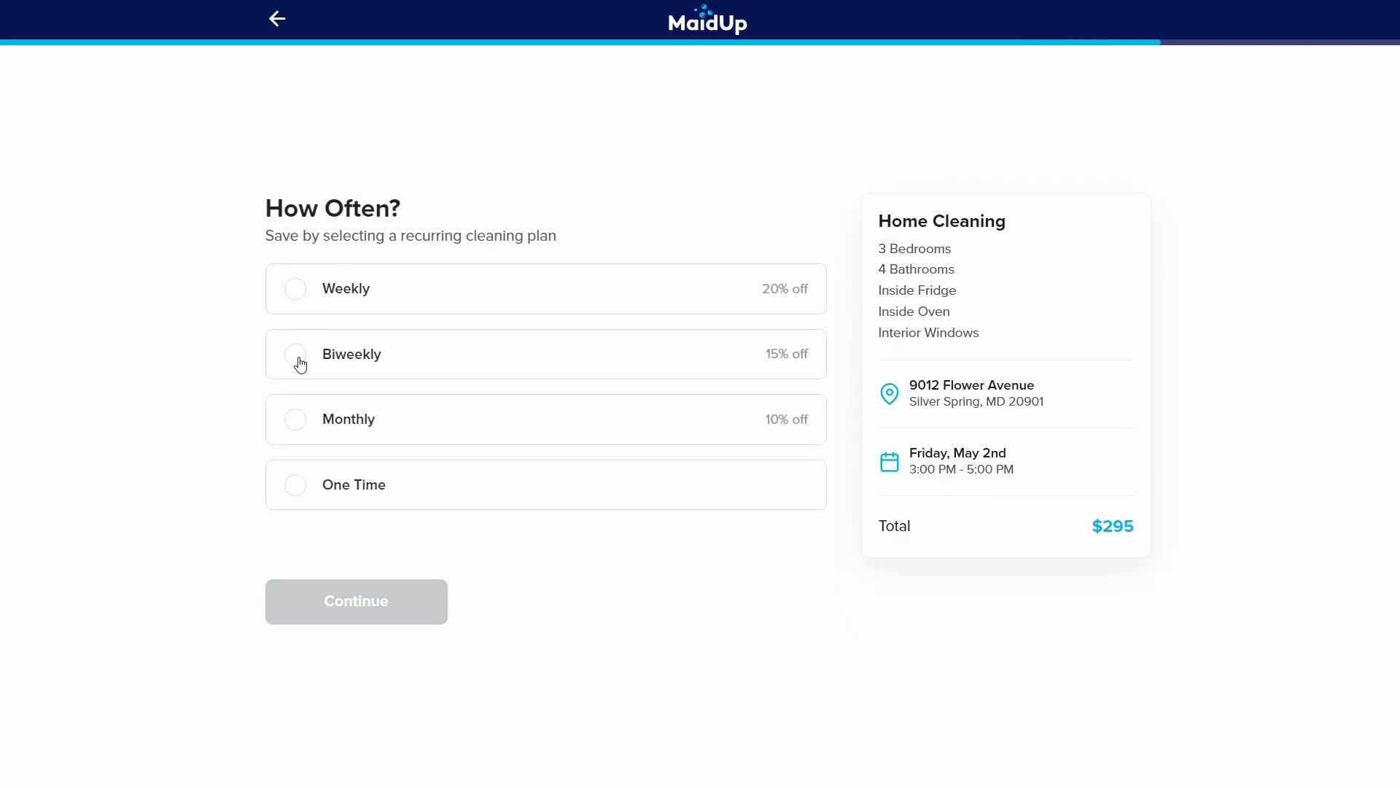